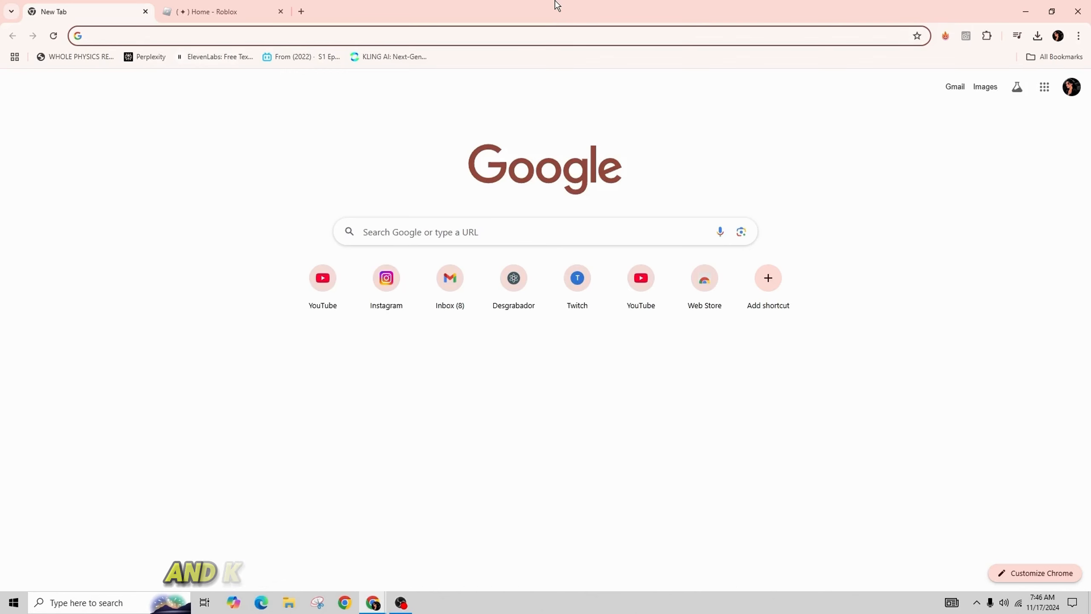
# - Switch Chrome to the signed-in Roblox home page tab
pyautogui.click(222, 11)
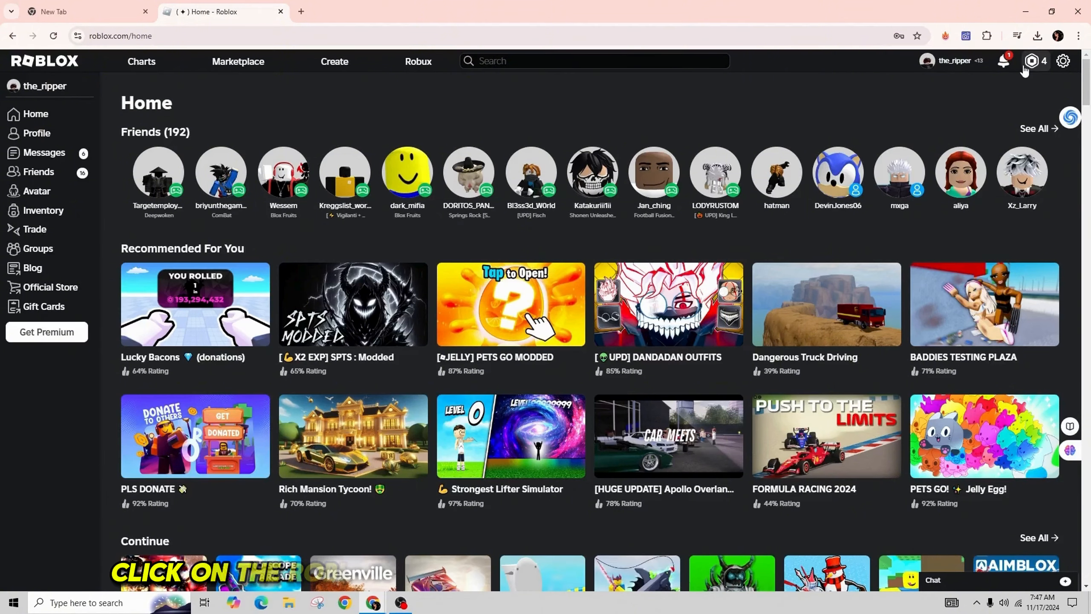
# - Go to My Transactions from the Robux balance menu, showing the 30-day Robux summary
pyautogui.click(1038, 61)
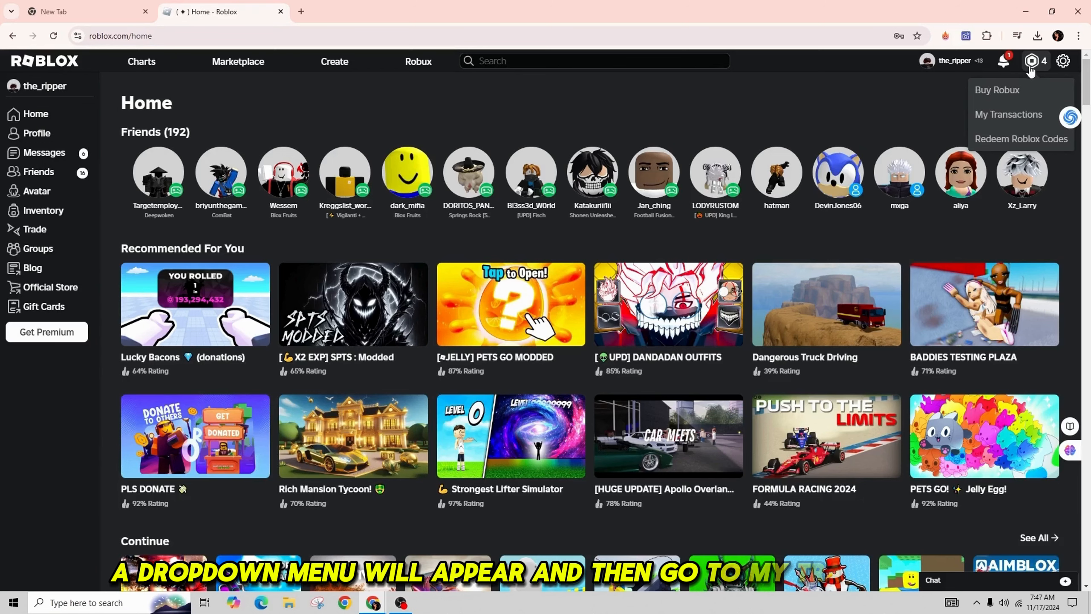
pyautogui.click(1009, 115)
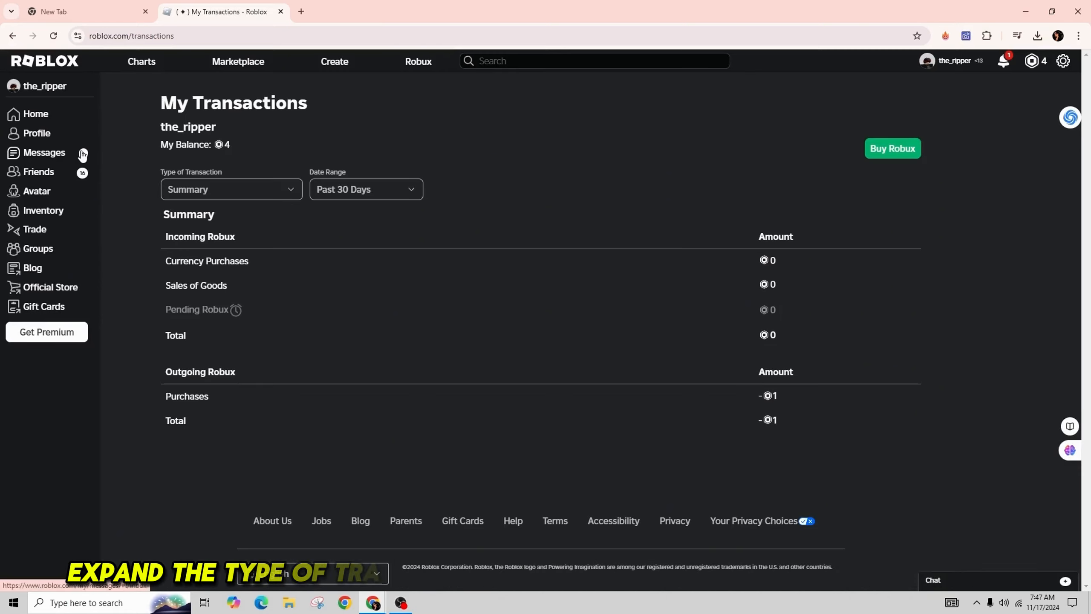
# - Choose Currency Purchases as the transaction type, listing the two 100-Robux purchases
pyautogui.click(231, 189)
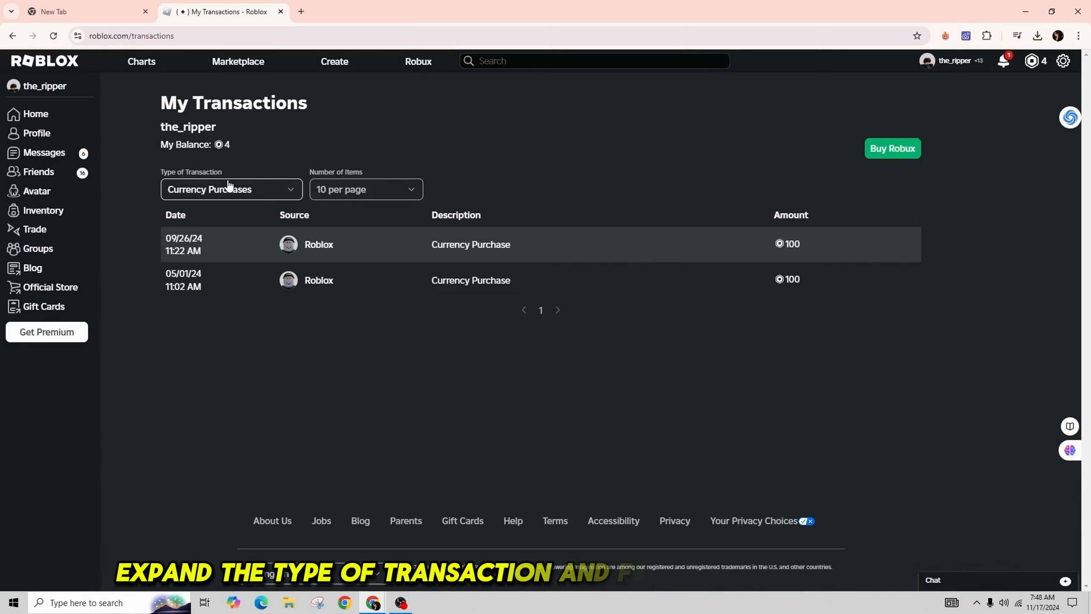
pyautogui.click(232, 190)
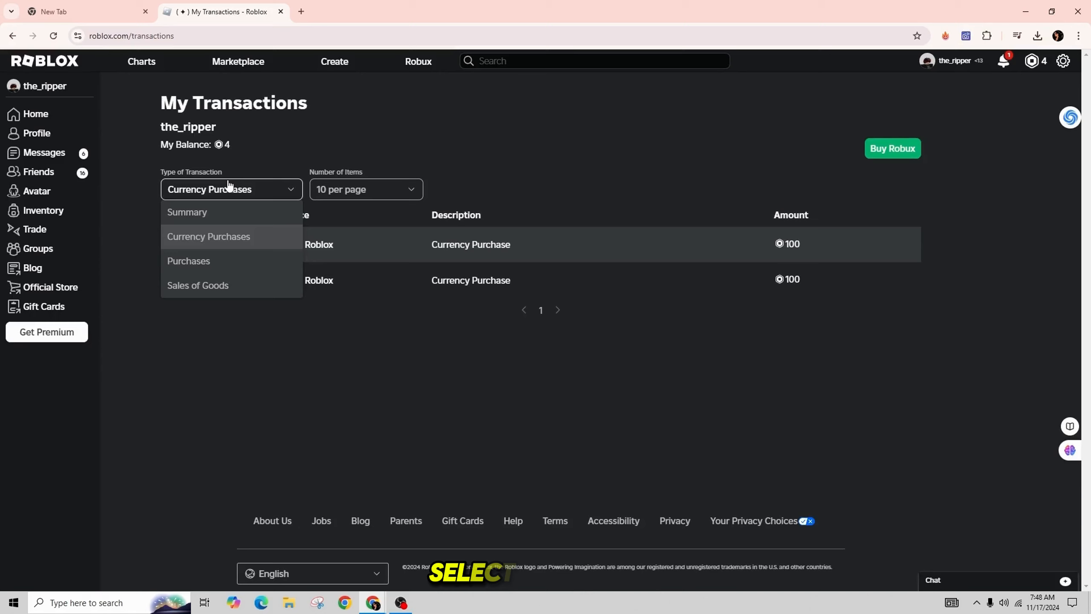
# - Choose Purchases as the transaction type, listing items like the 1-Robux Firework and 39-Robux VIP
pyautogui.click(187, 261)
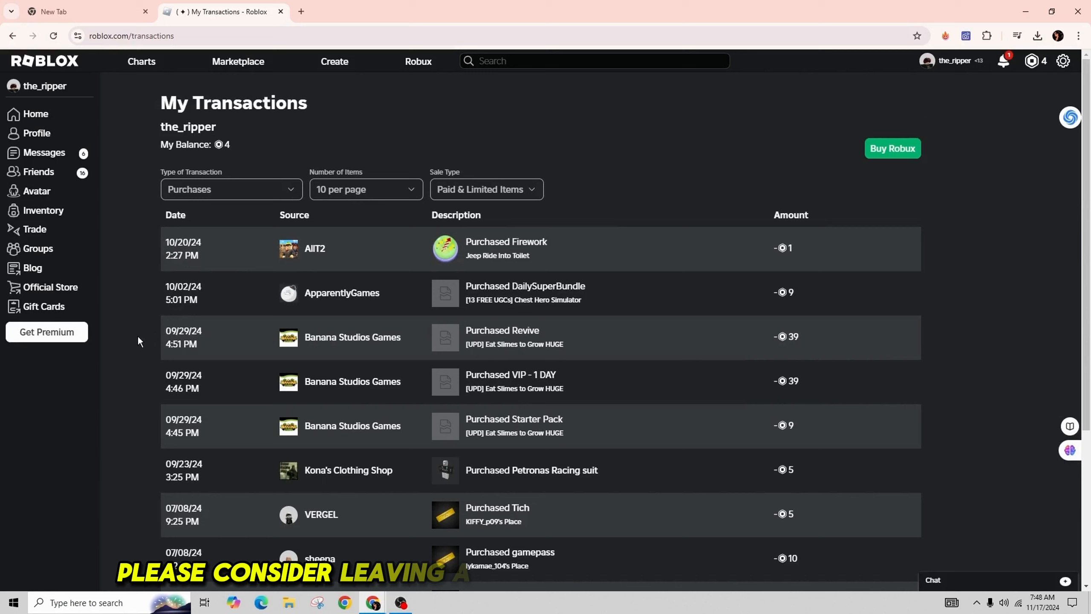
pyautogui.click(230, 189)
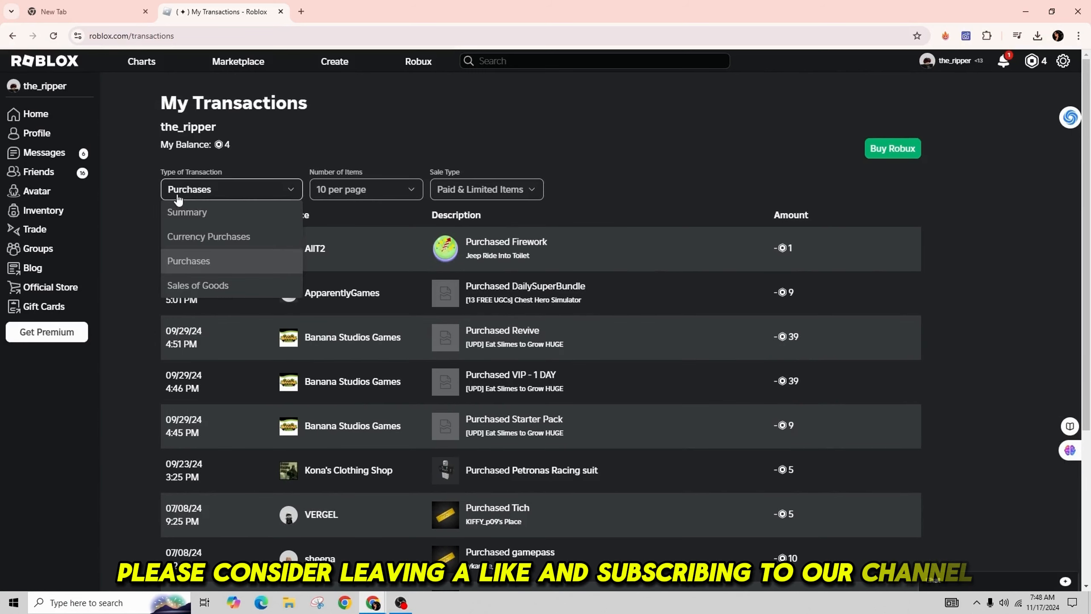